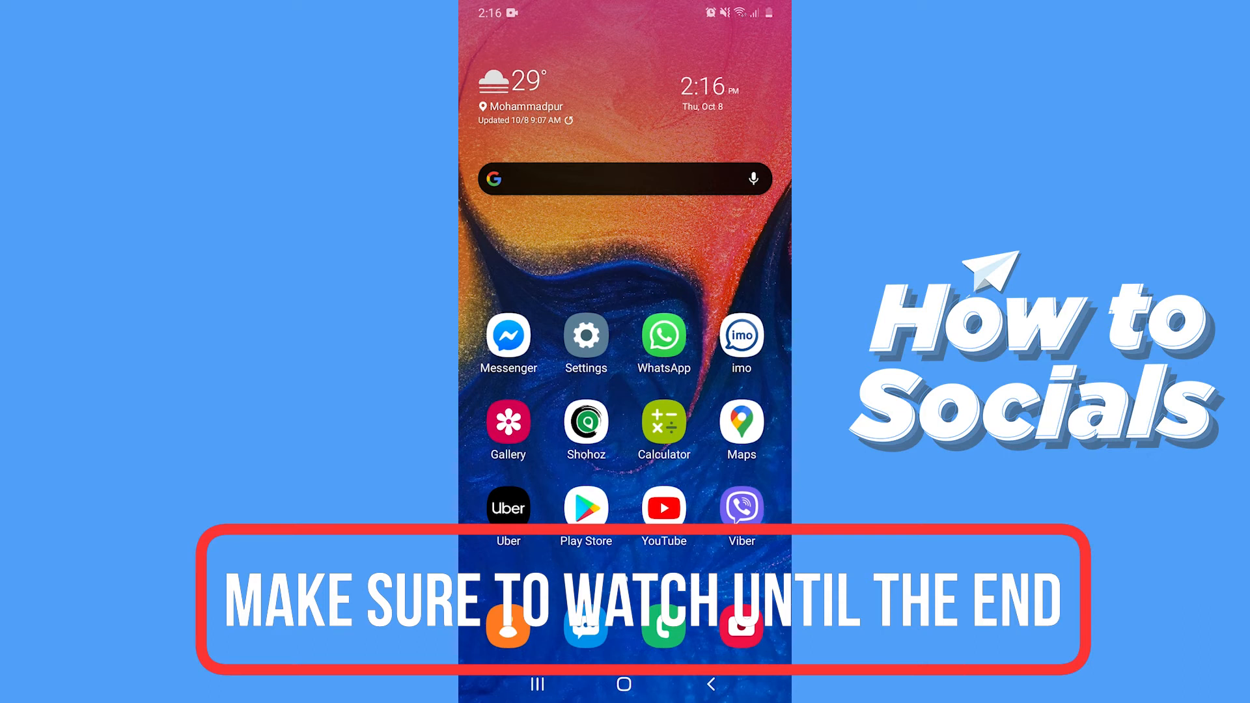
Swipe up on the home screen to show the app drawer with Facebook.
scroll("up", 3)
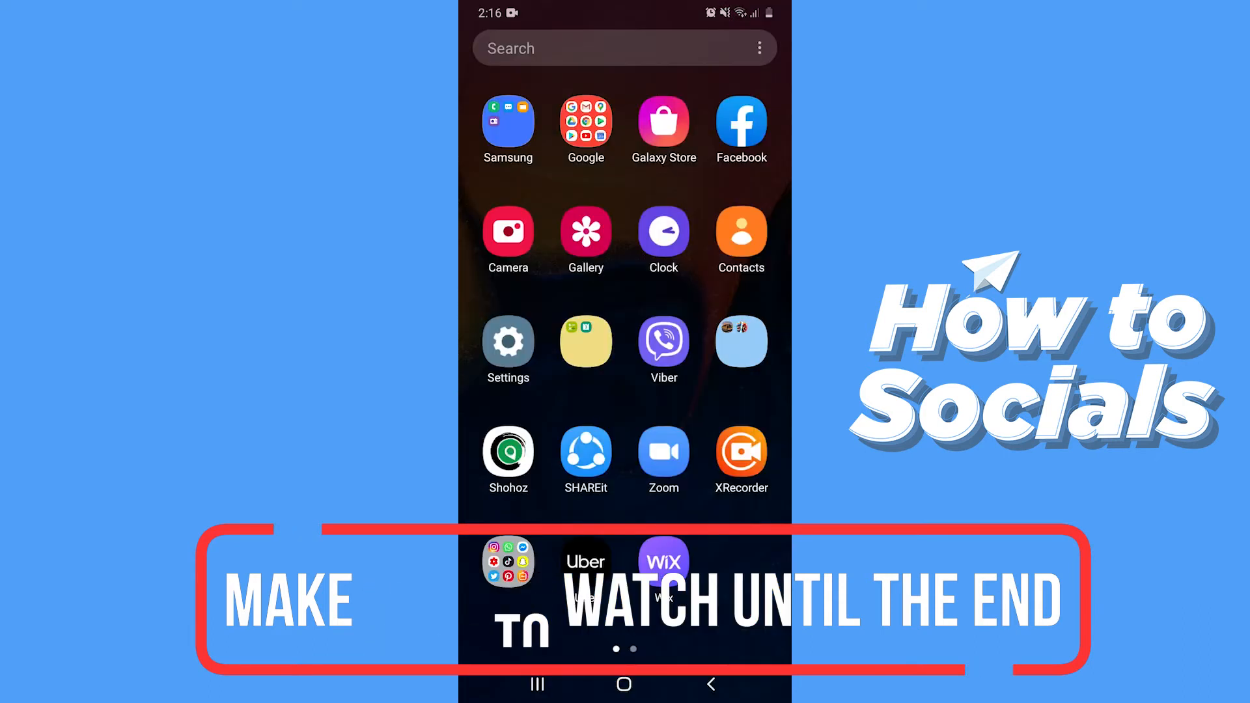
Launch Facebook from the app drawer to reach the news feed.
left_click(739, 124)
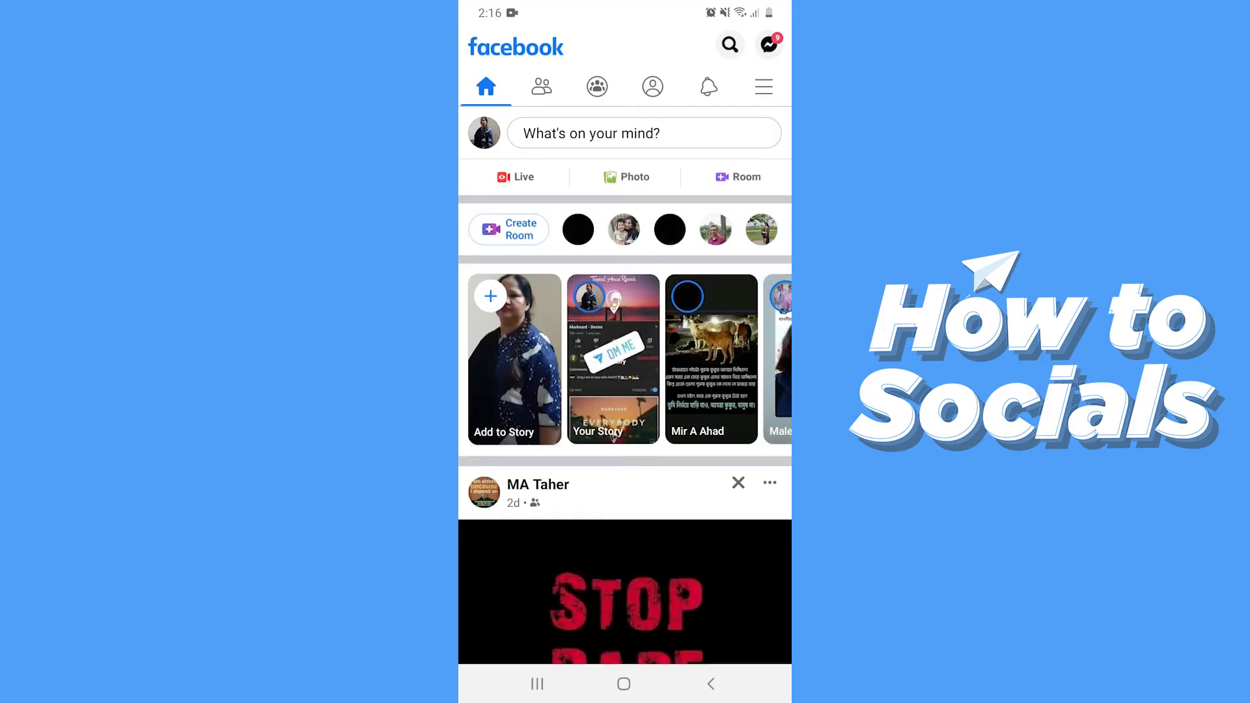
Go through the main menu's Settings & Privacy into Settings.
left_click(761, 85)
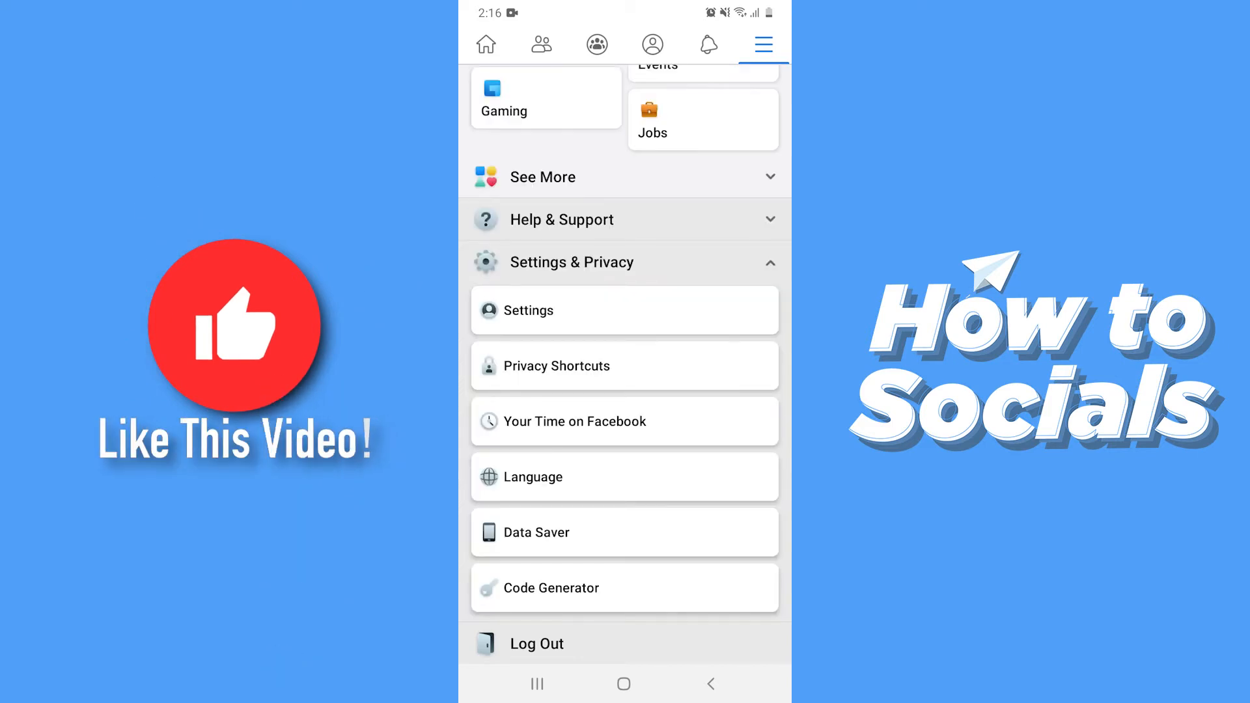
left_click(525, 310)
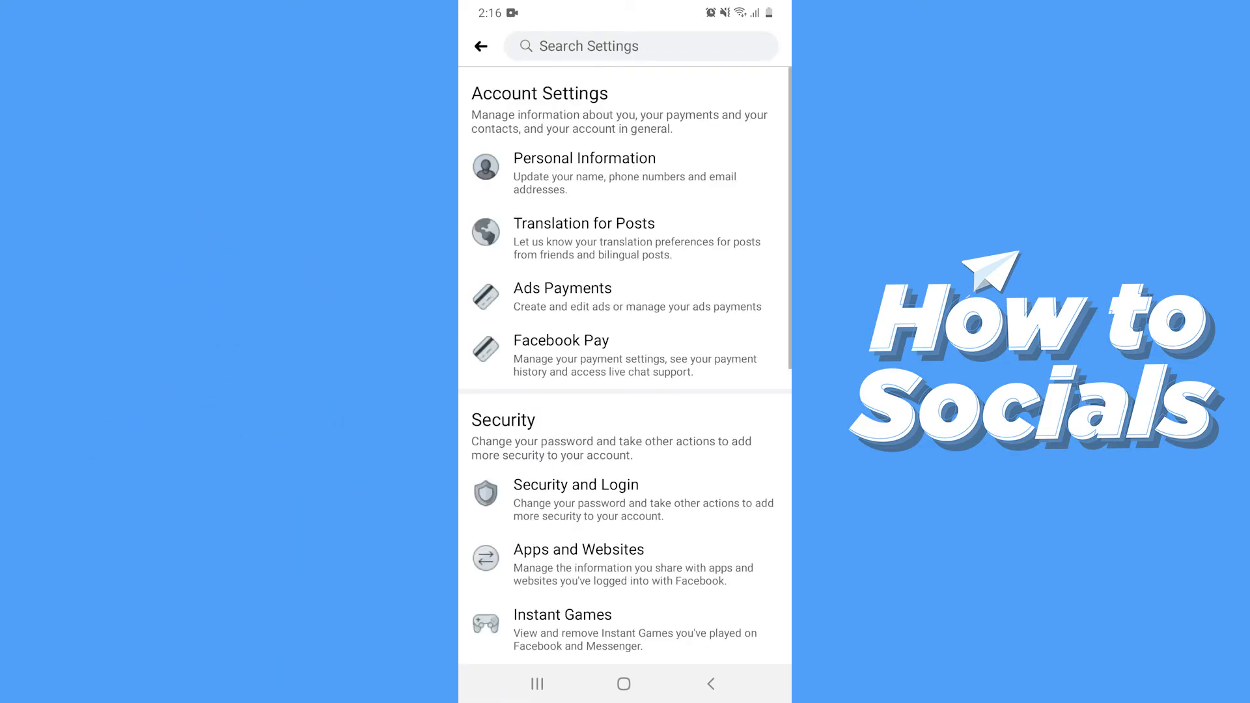
Open Deactivation, re-enter the password, and pick 'I have another Facebook account.'.
left_click(584, 158)
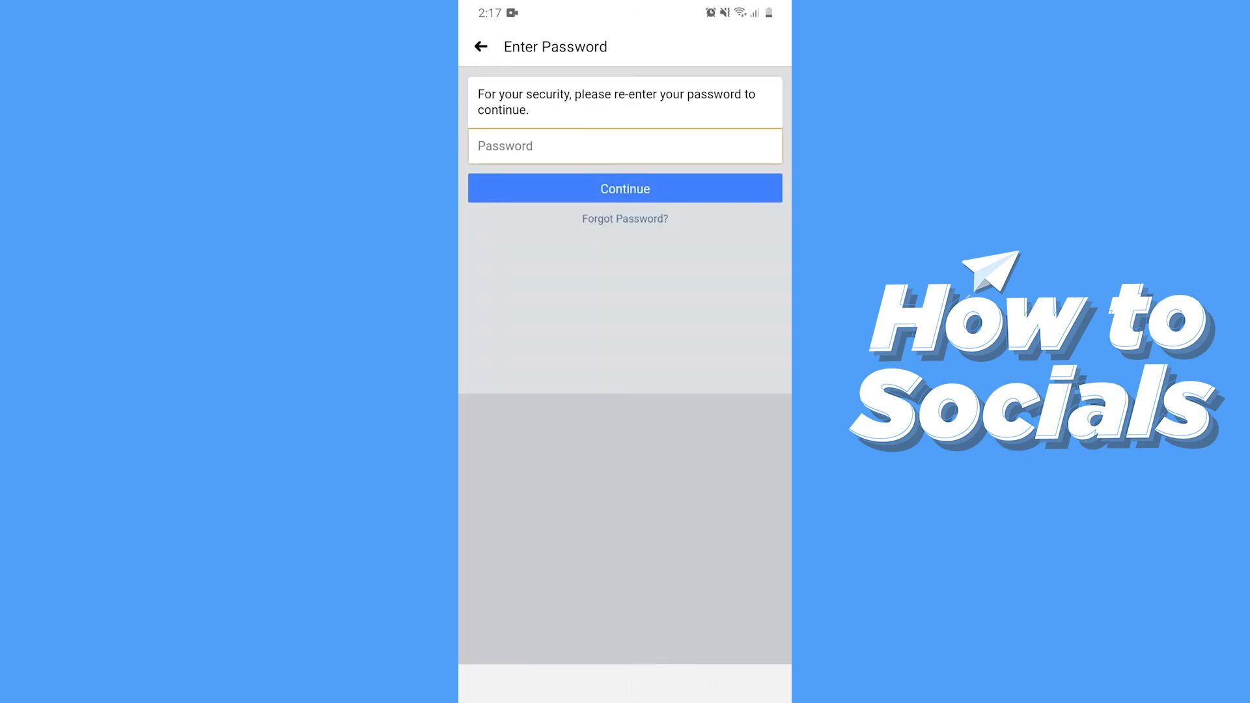
left_click(624, 146)
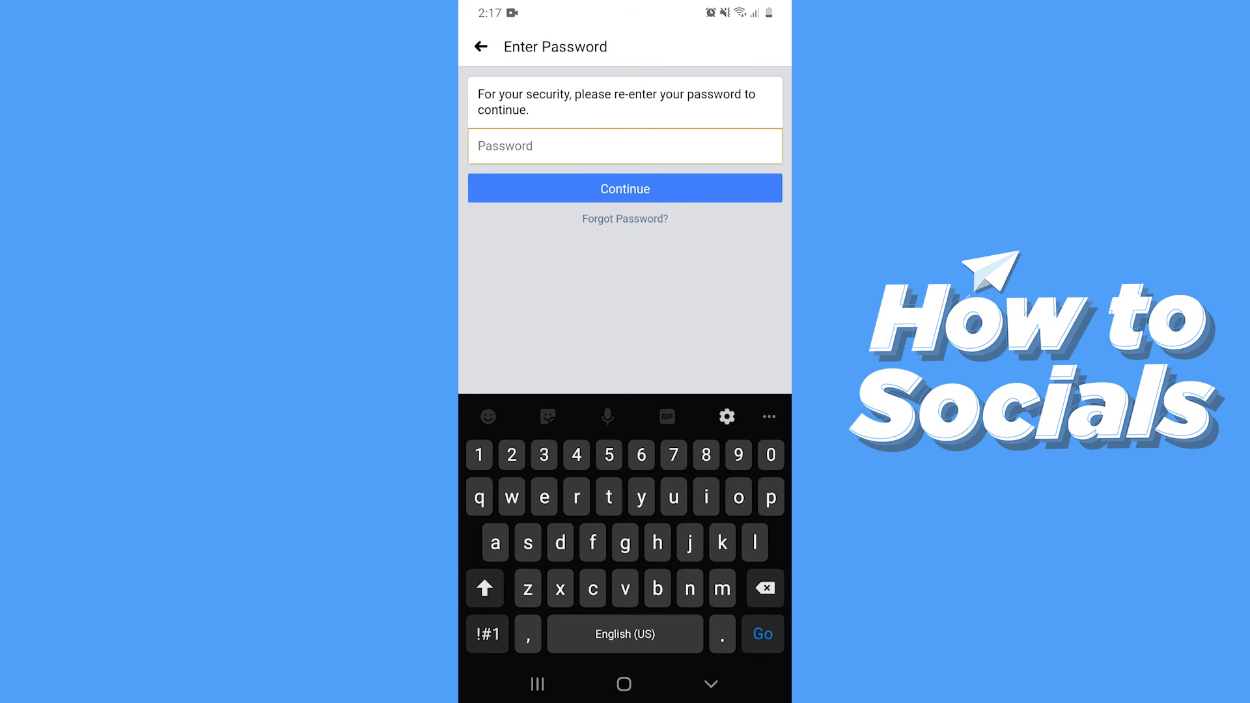
left_click(624, 188)
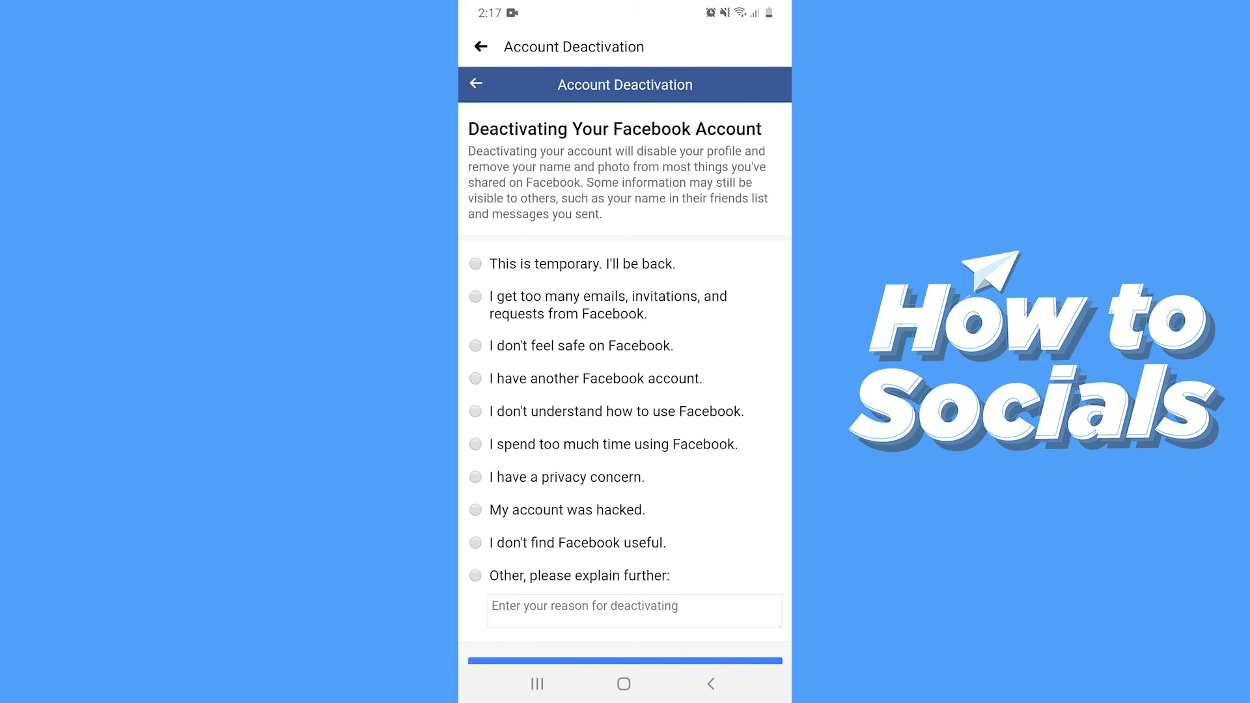
left_click(475, 377)
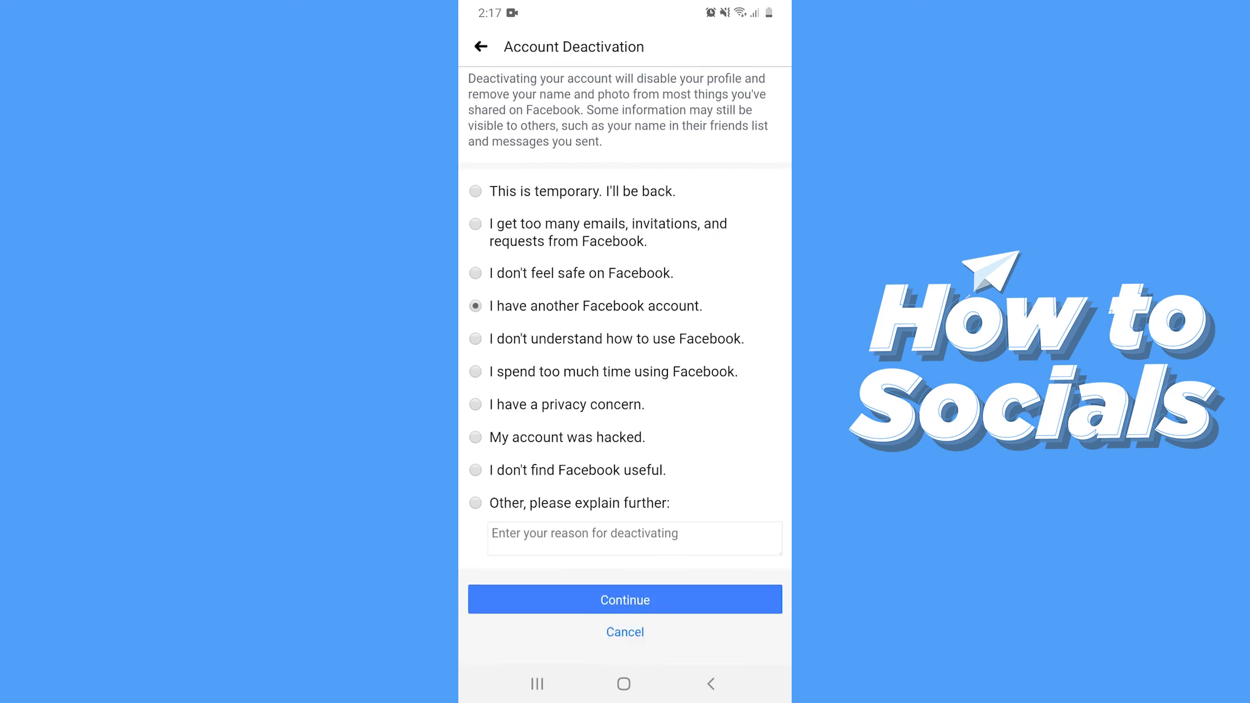